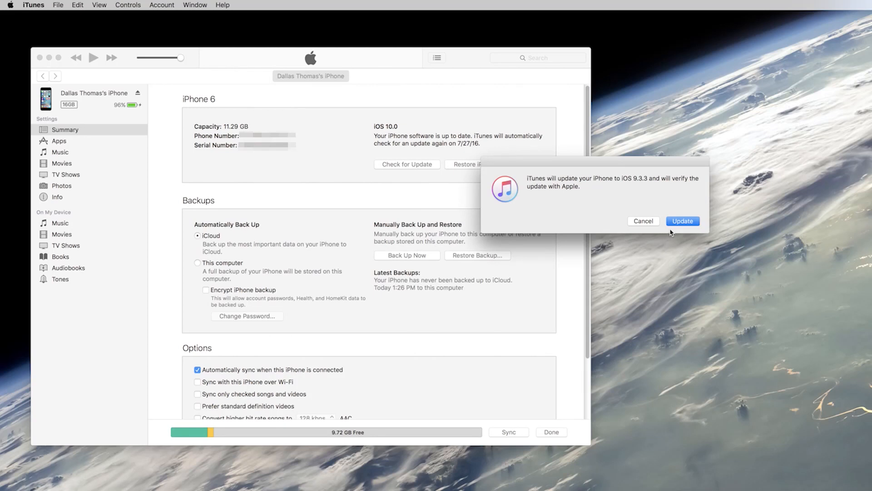
Step: Jump to the iPhone 6 firmware list showing signed iOS 9.3.3 and 9.3.2 restore files
left_click(683, 221)
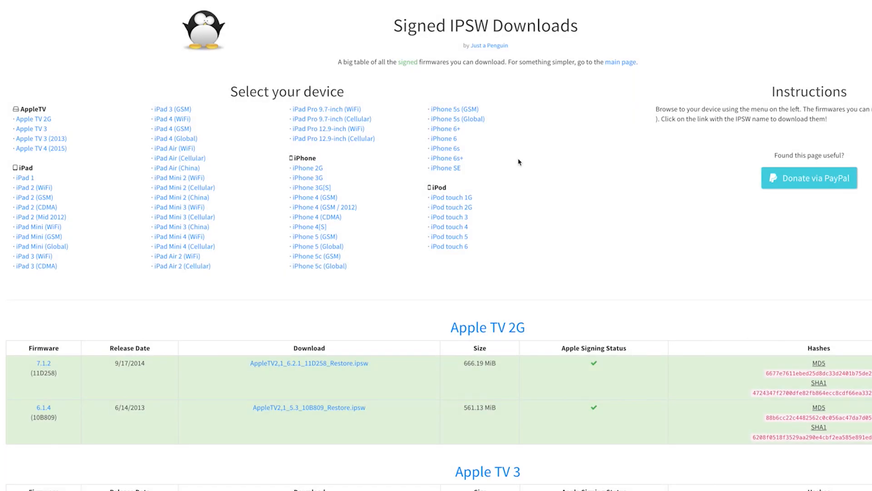
mouse_move(456, 13)
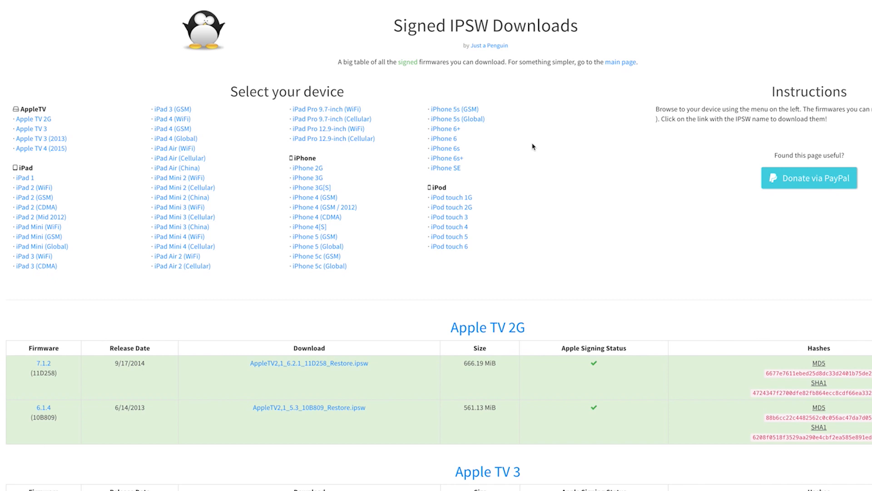
mouse_move(572, 165)
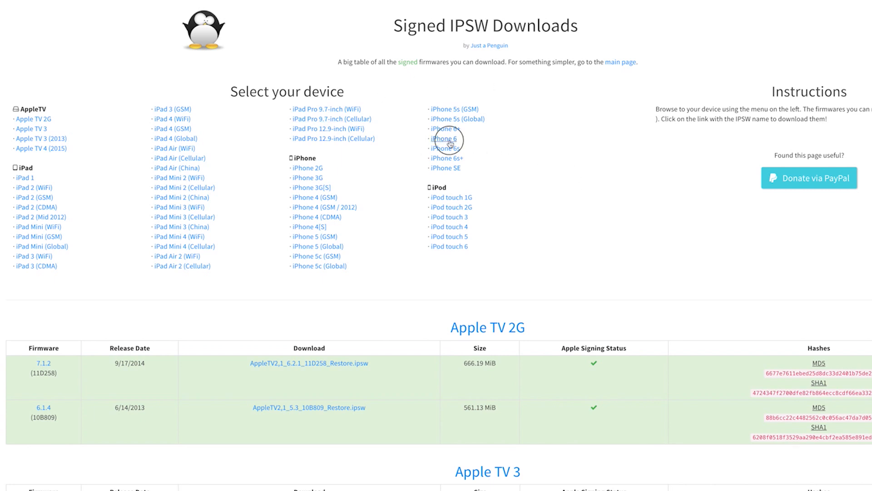
left_click(446, 139)
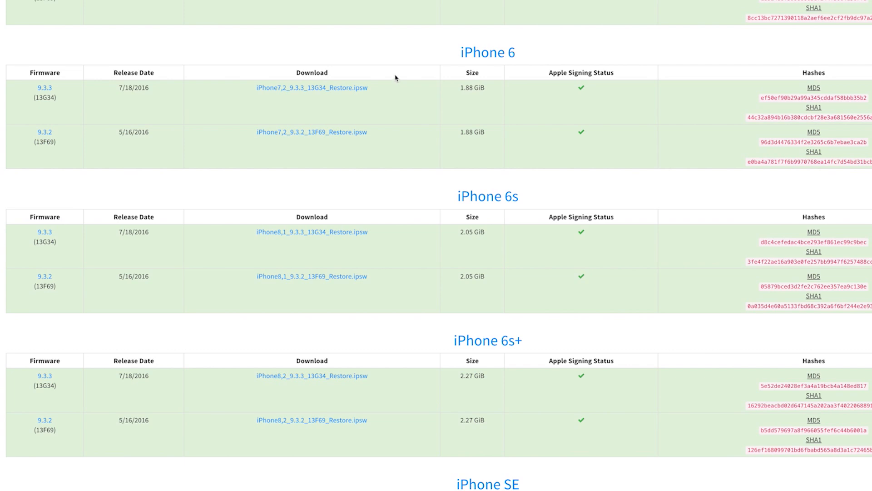
mouse_move(392, 105)
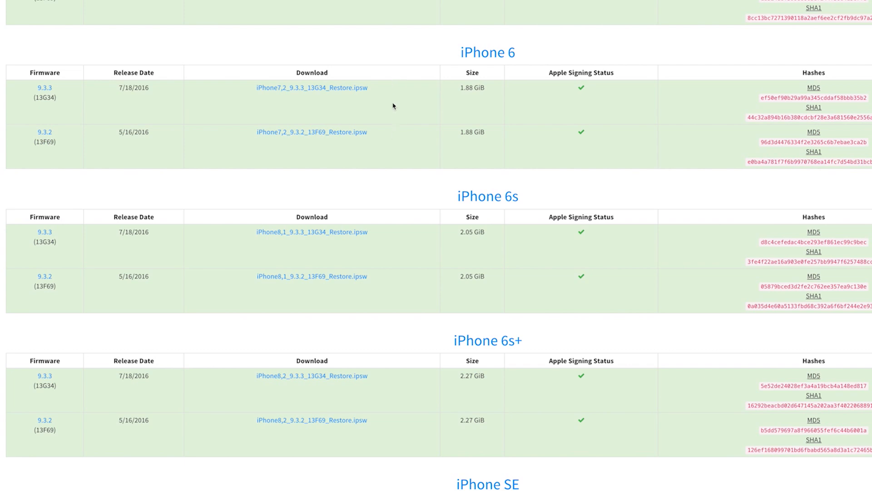
mouse_move(95, 146)
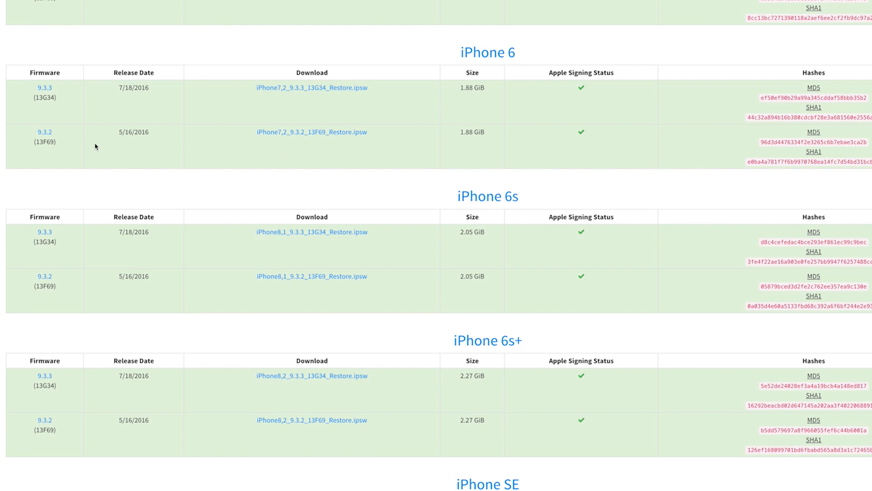
mouse_move(87, 150)
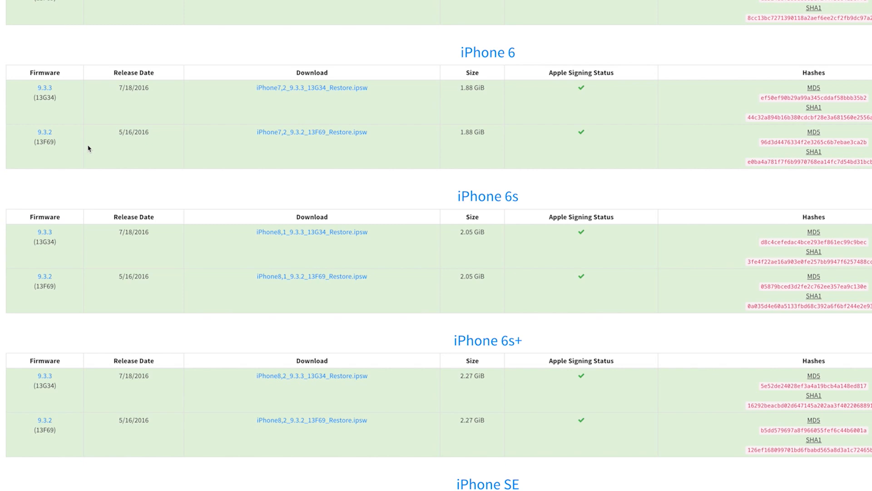
mouse_move(341, 86)
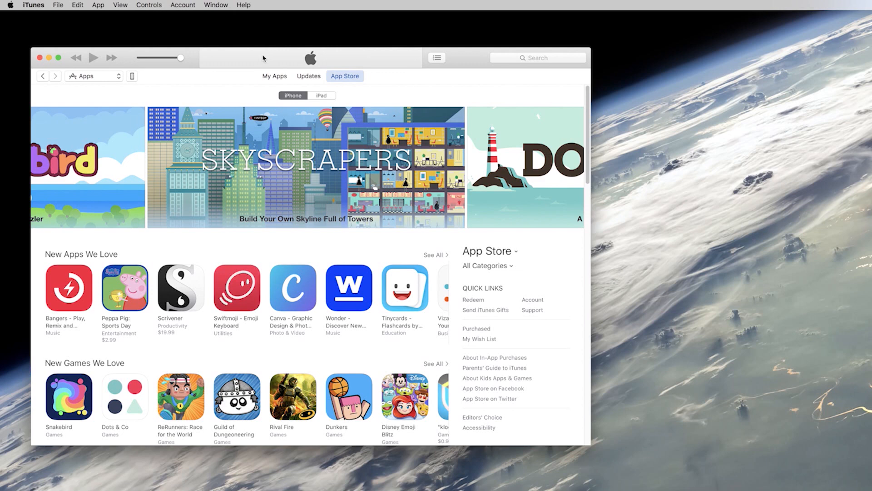
mouse_move(132, 78)
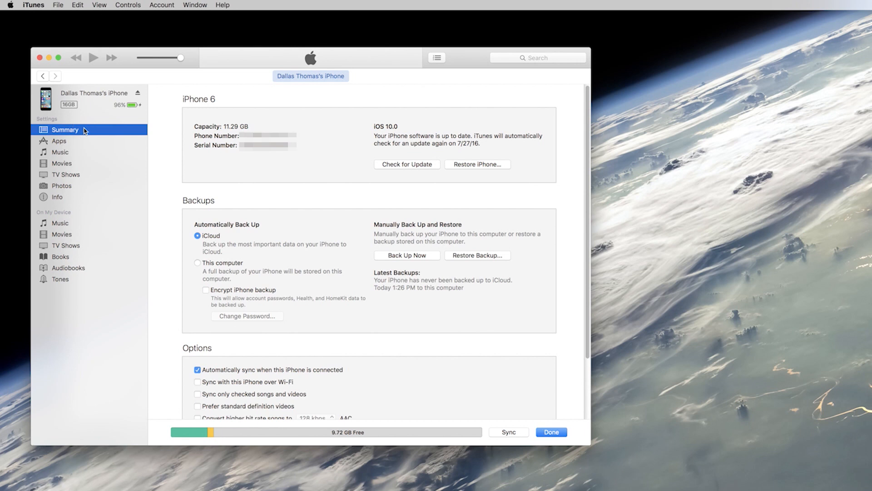
mouse_move(391, 206)
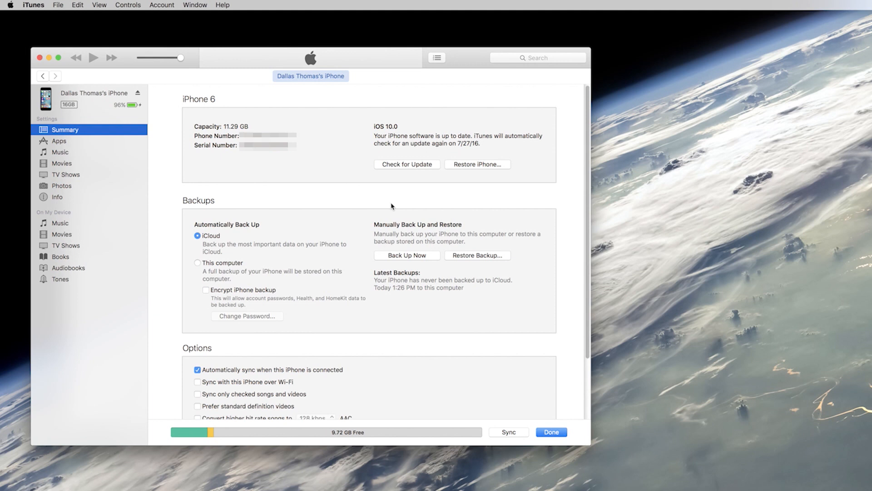
mouse_move(394, 200)
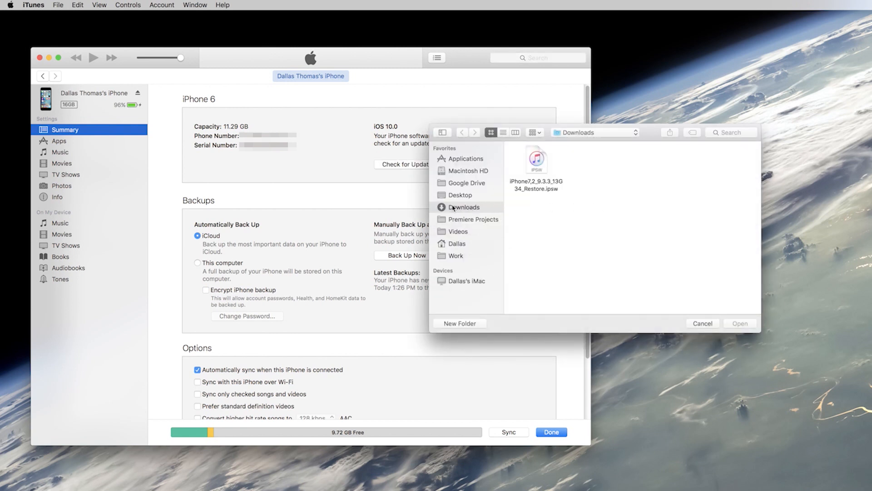
Step: Load the downloaded iPhone7,2 iOS 9.3.3 IPSW and confirm updating the iPhone 6
left_click(536, 160)
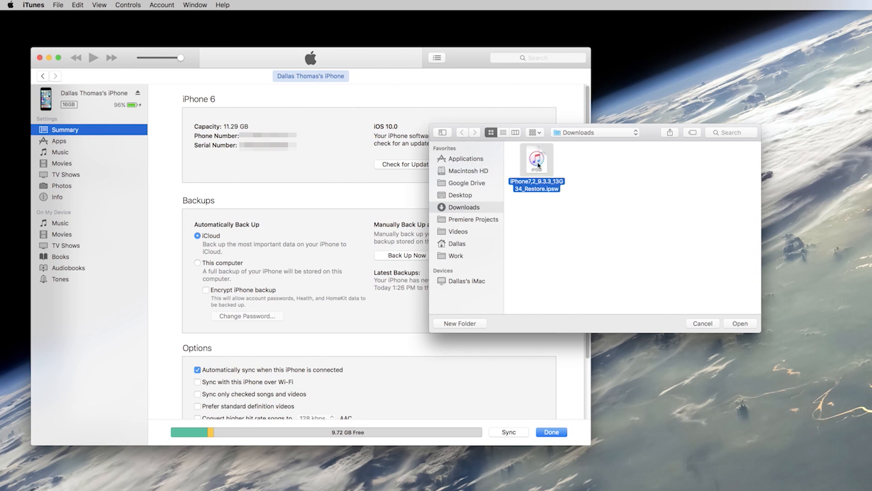
mouse_move(747, 327)
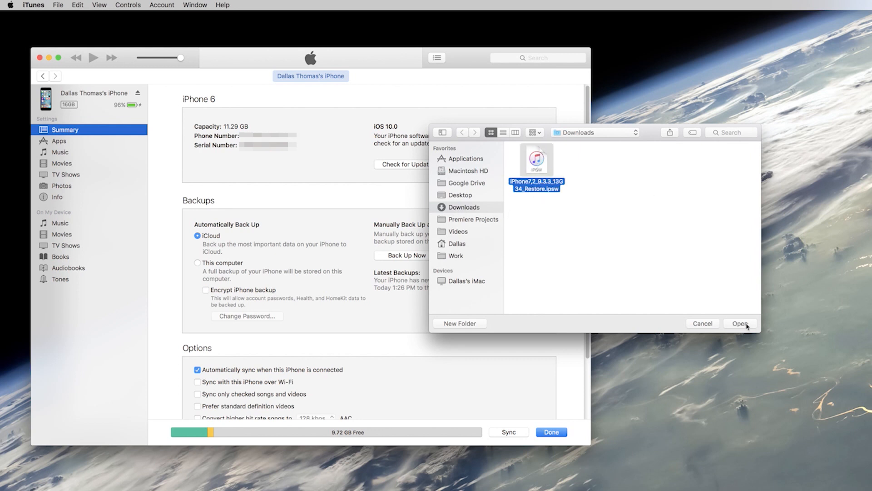
left_click(741, 324)
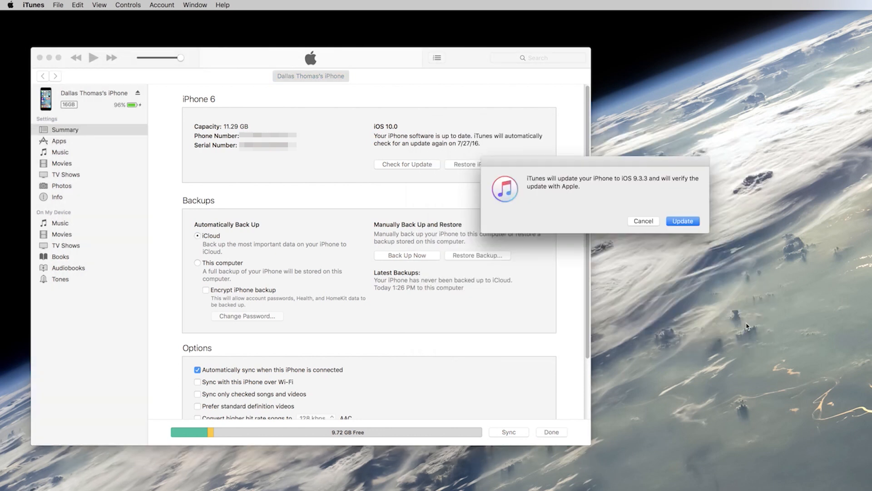
mouse_move(673, 231)
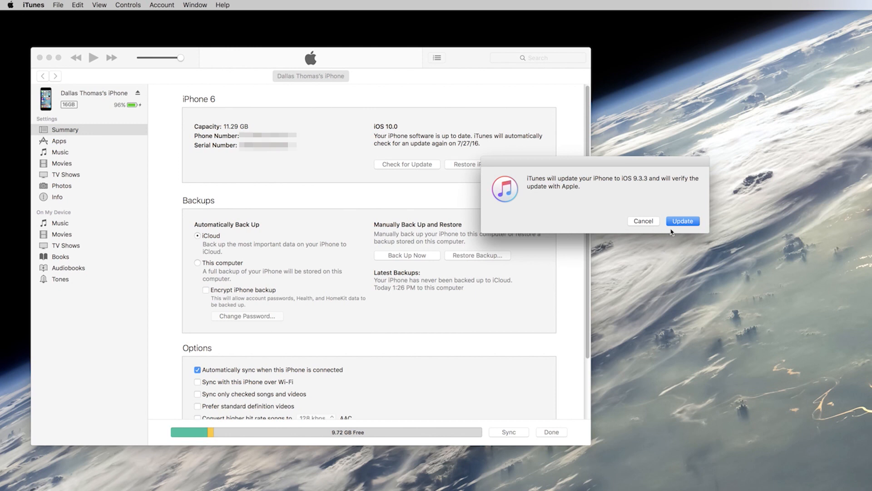
left_click(683, 221)
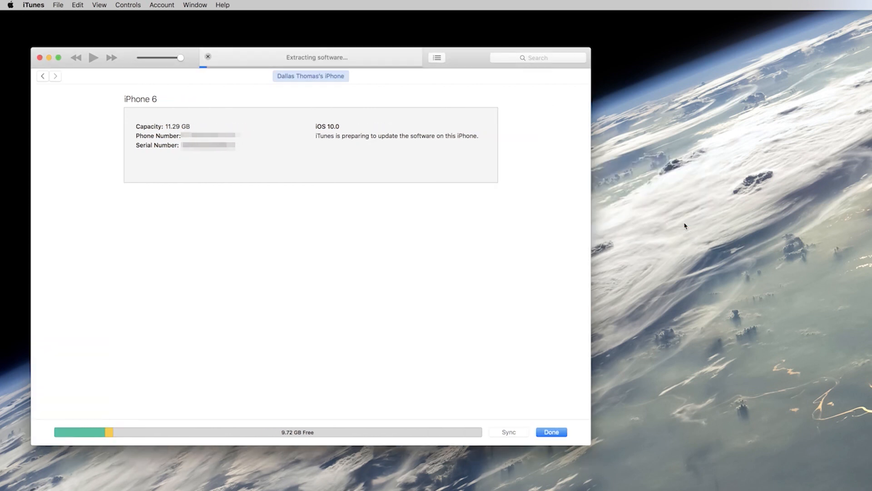
mouse_move(388, 108)
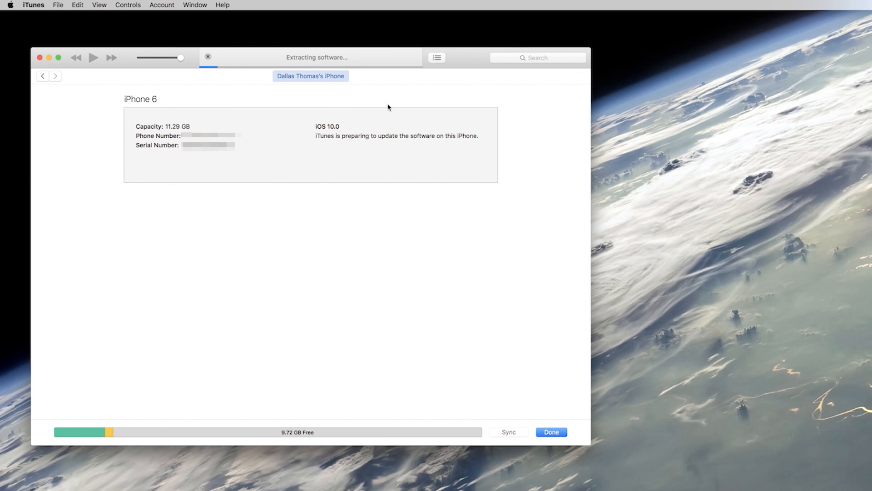
mouse_move(382, 102)
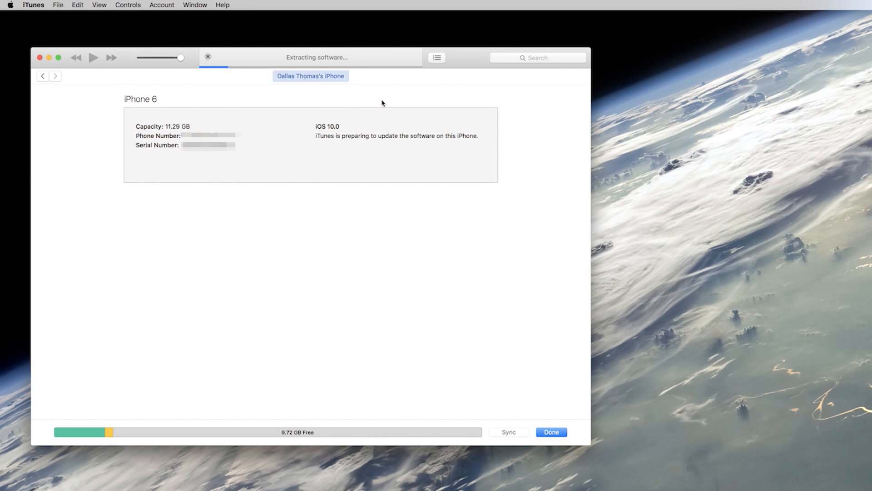